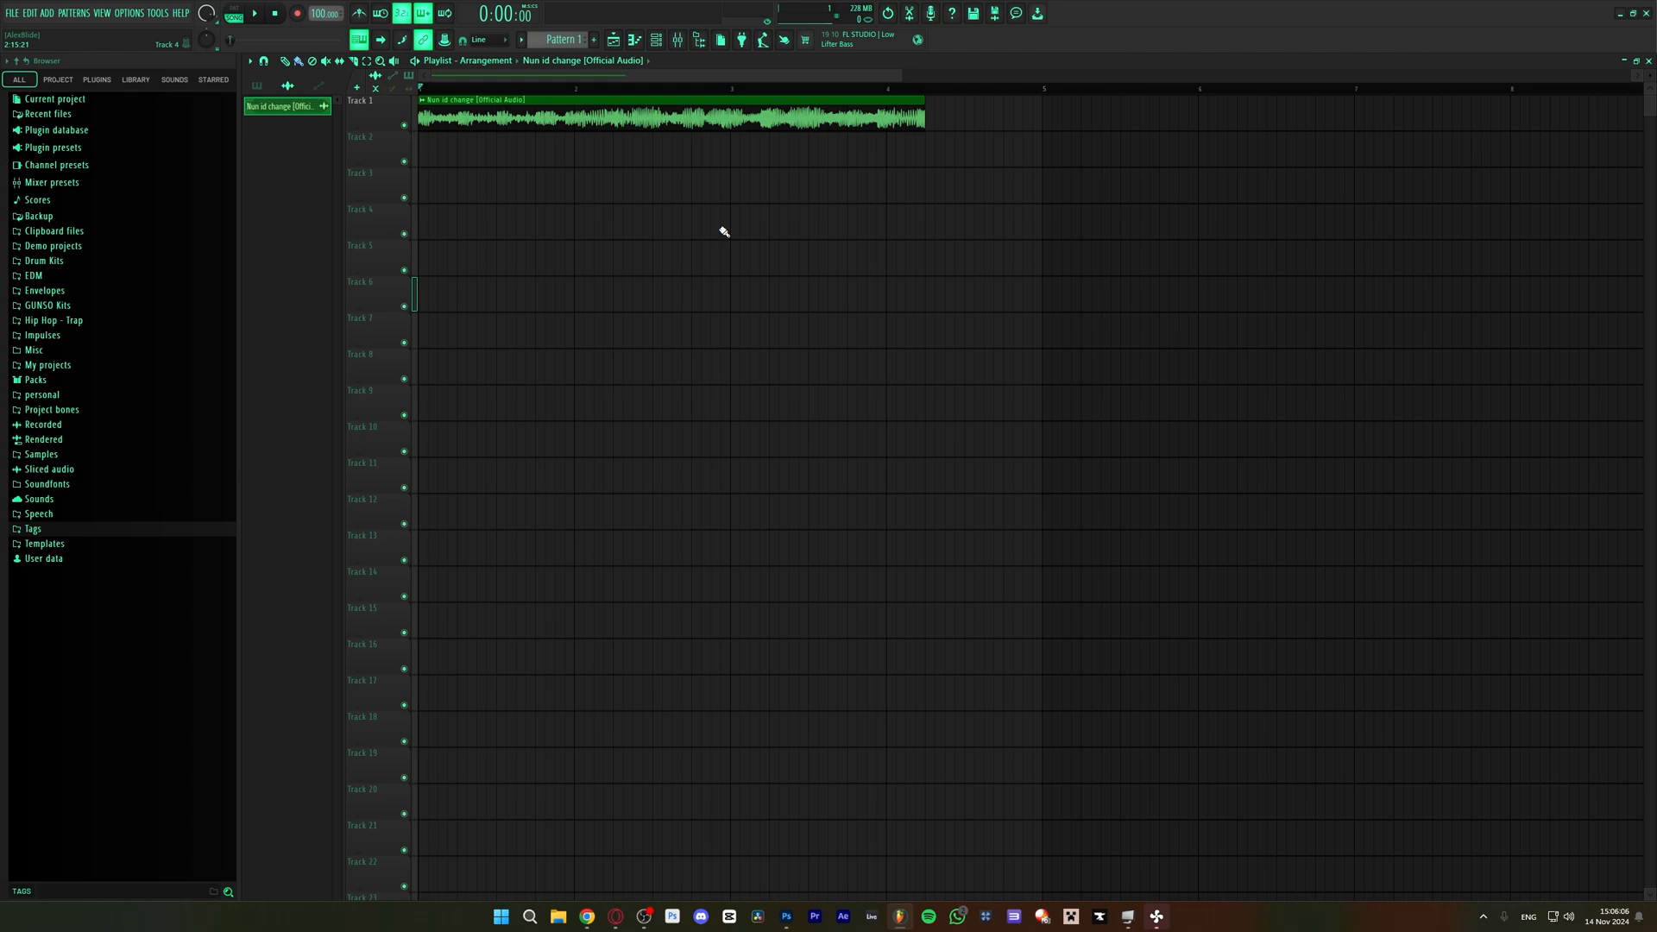
mouse_move(919, 231)
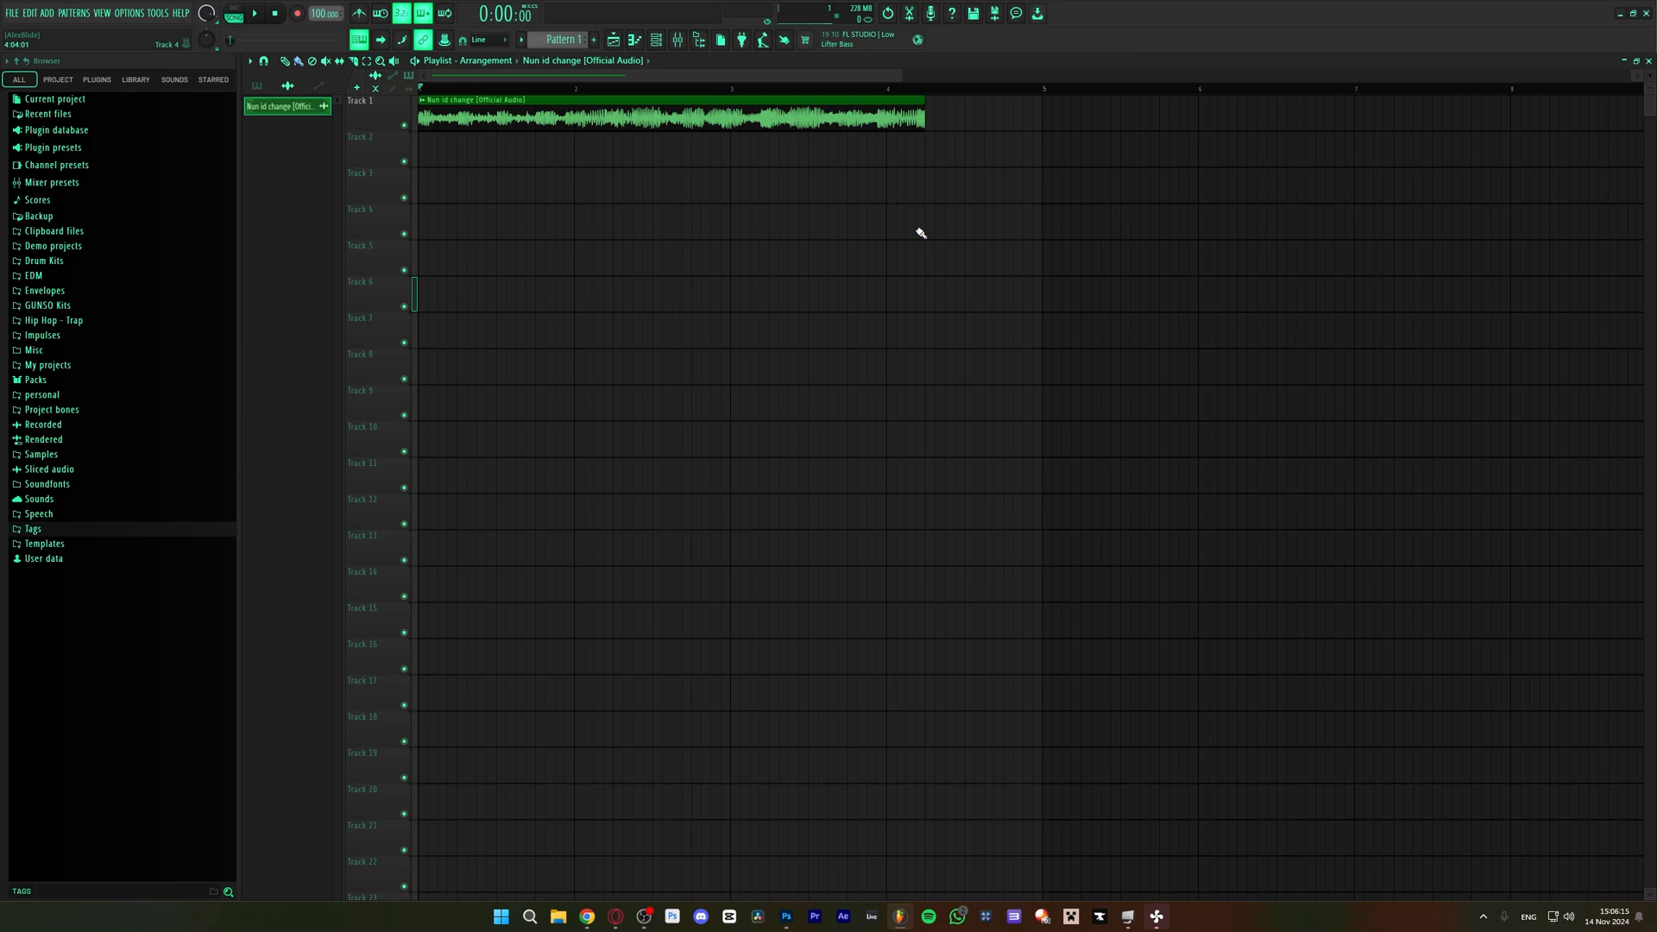
mouse_move(479, 161)
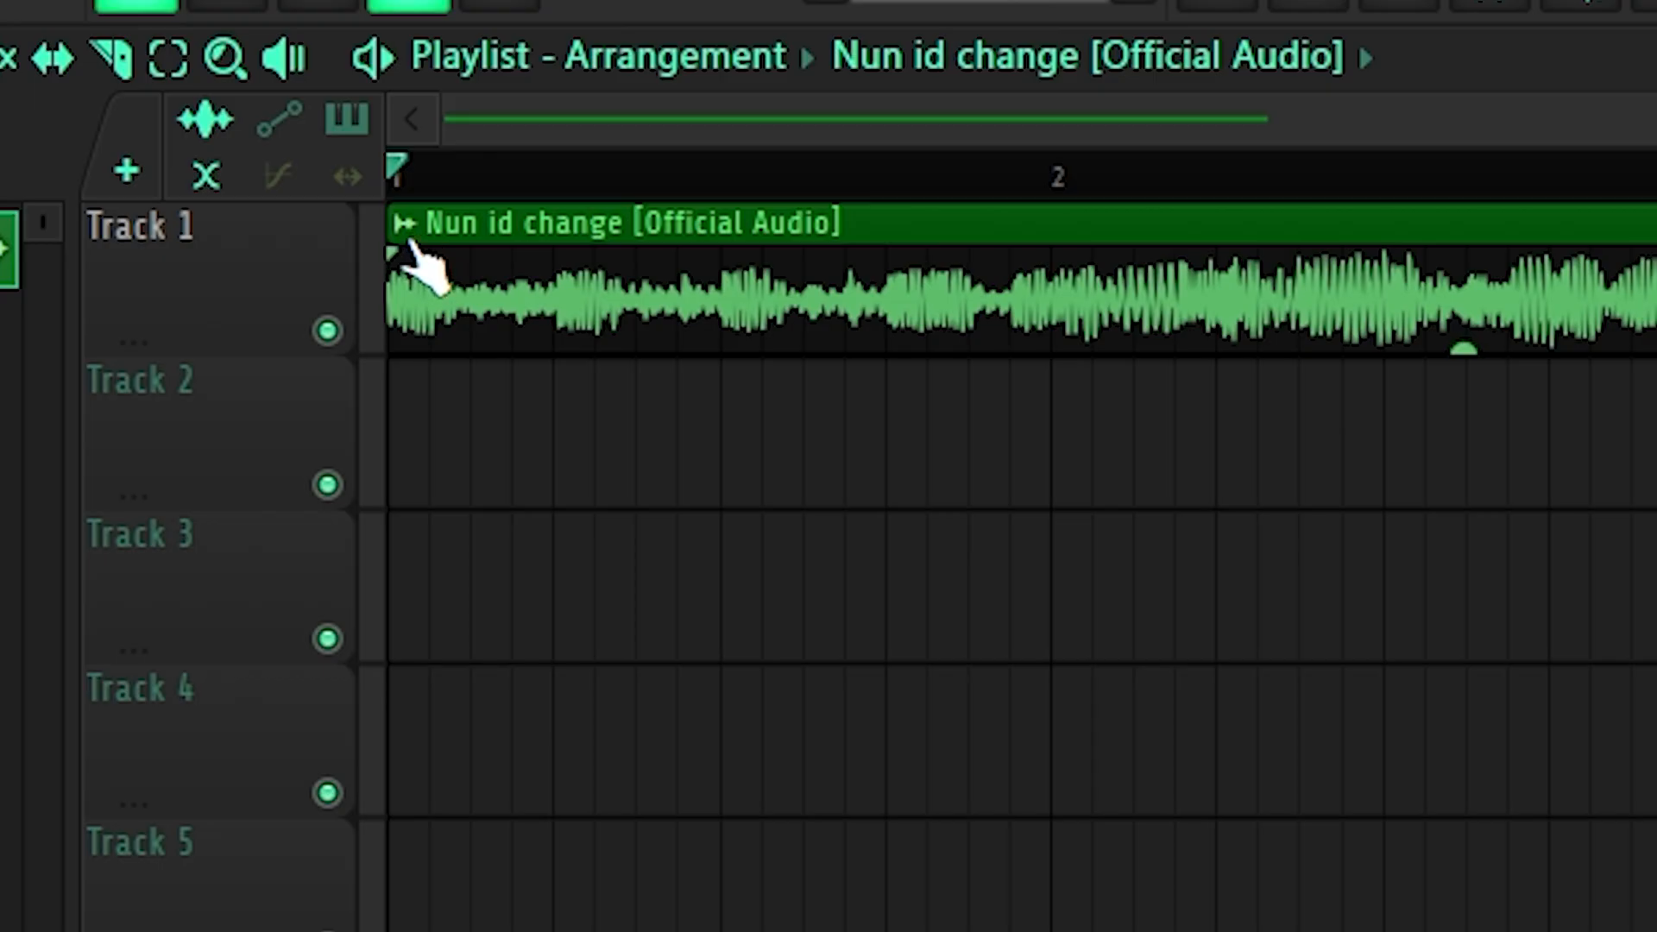
Extract drums, bass, instruments and vocals stems from the song clip with the source track muted.
right_click(423, 274)
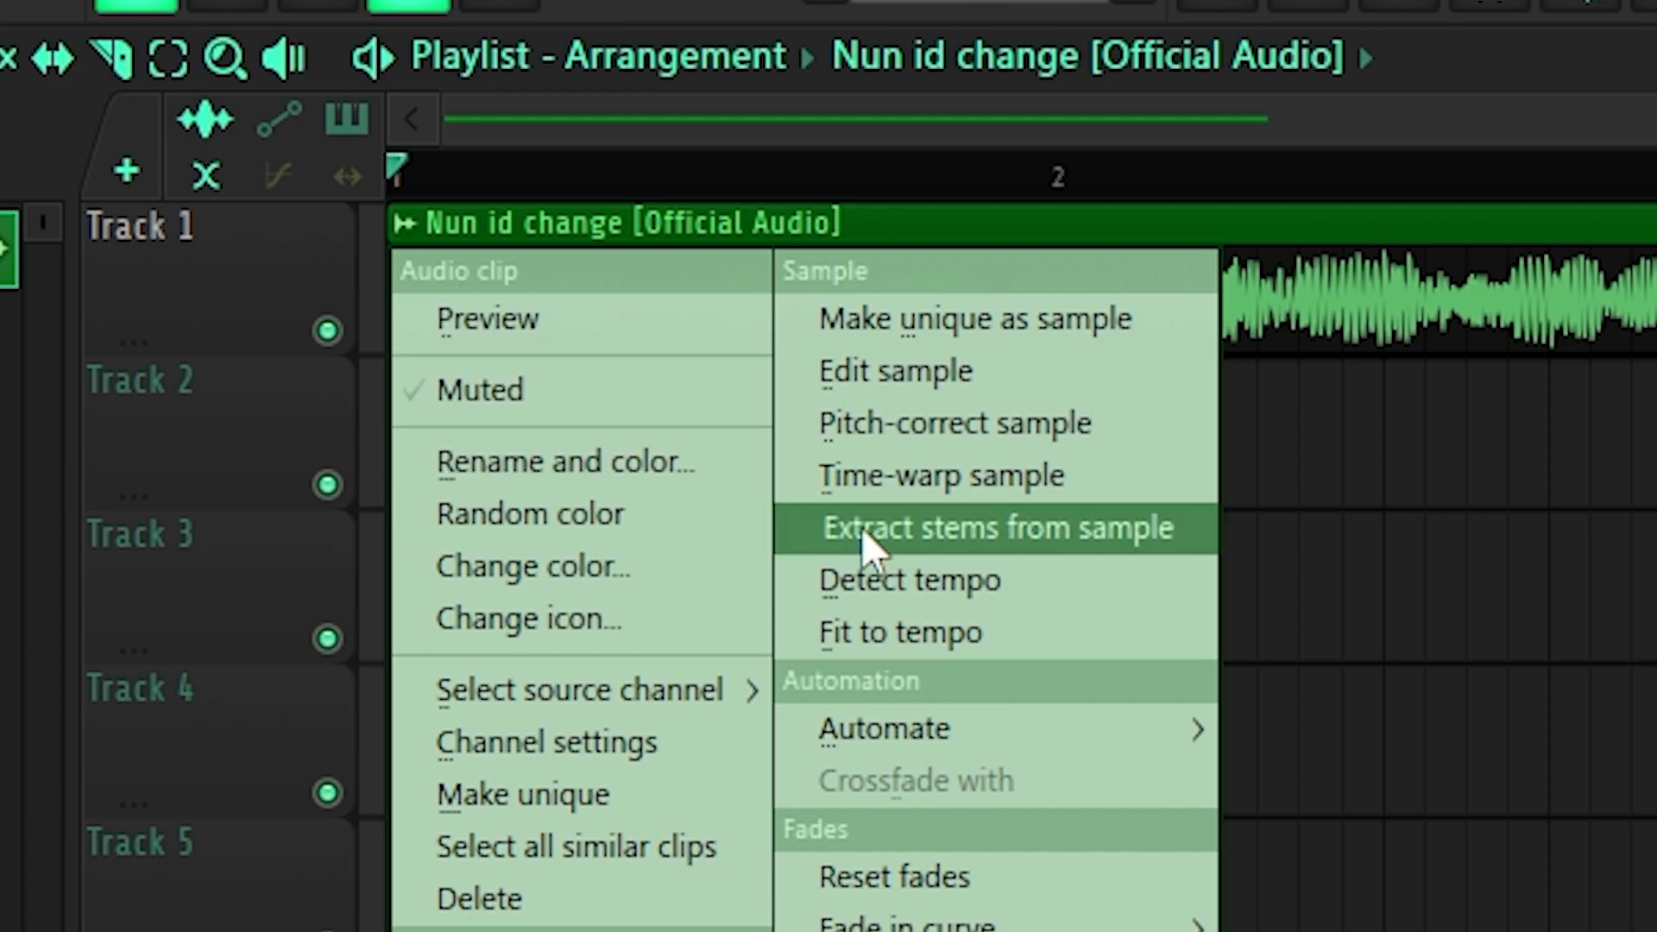
left_click(997, 529)
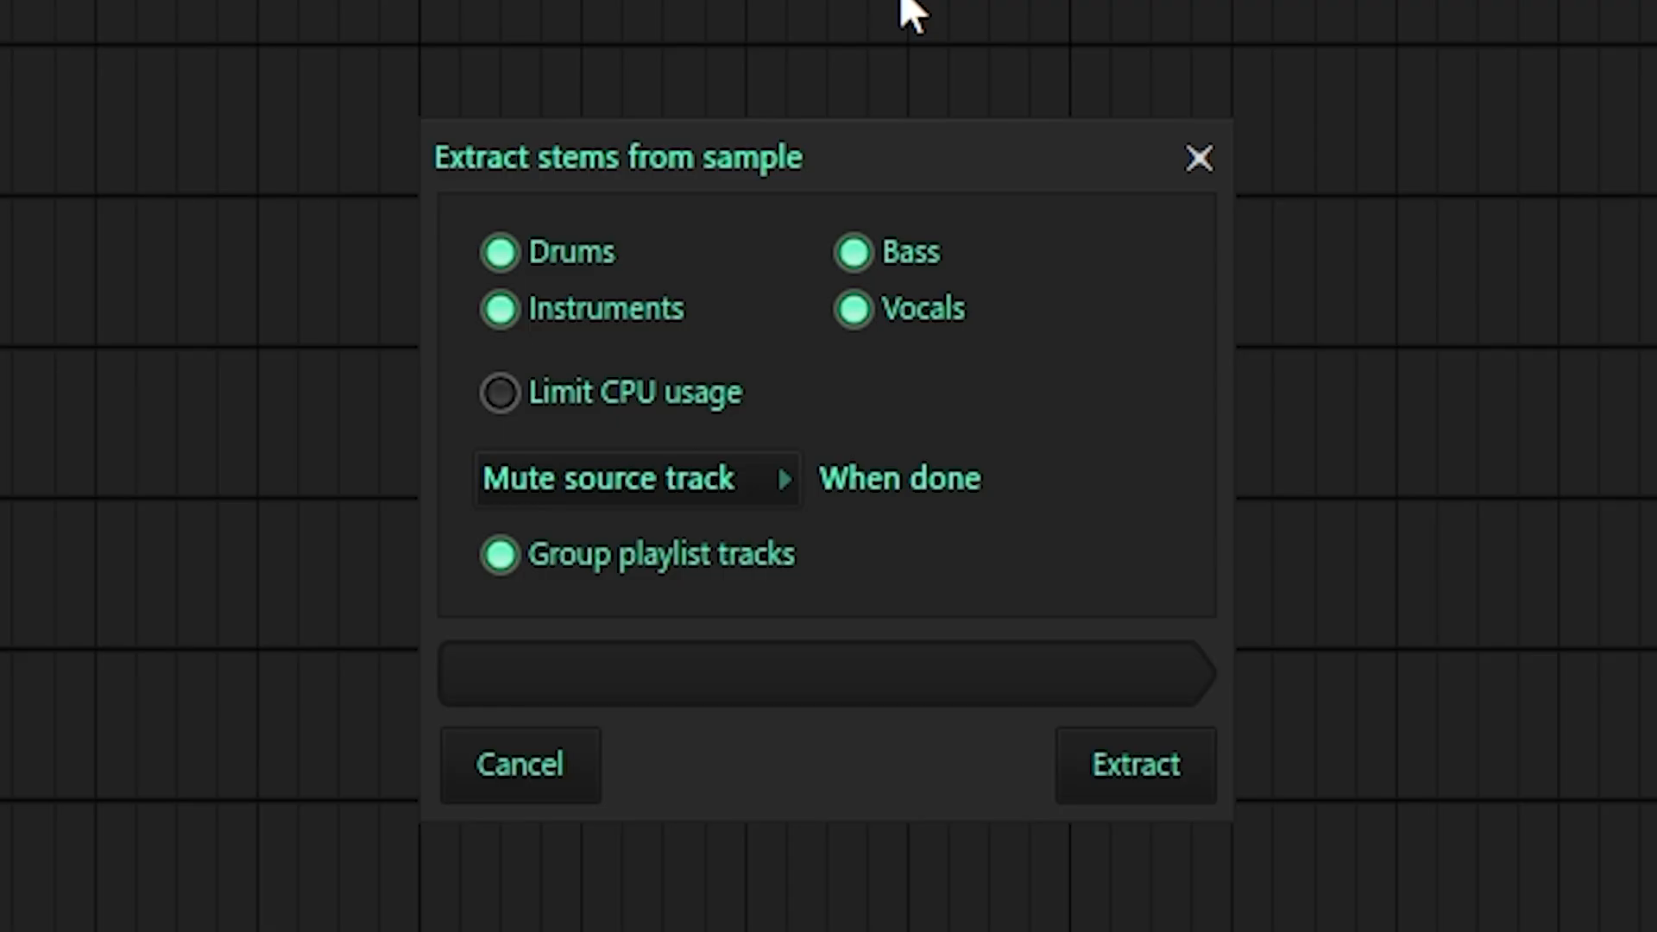
mouse_move(938, 293)
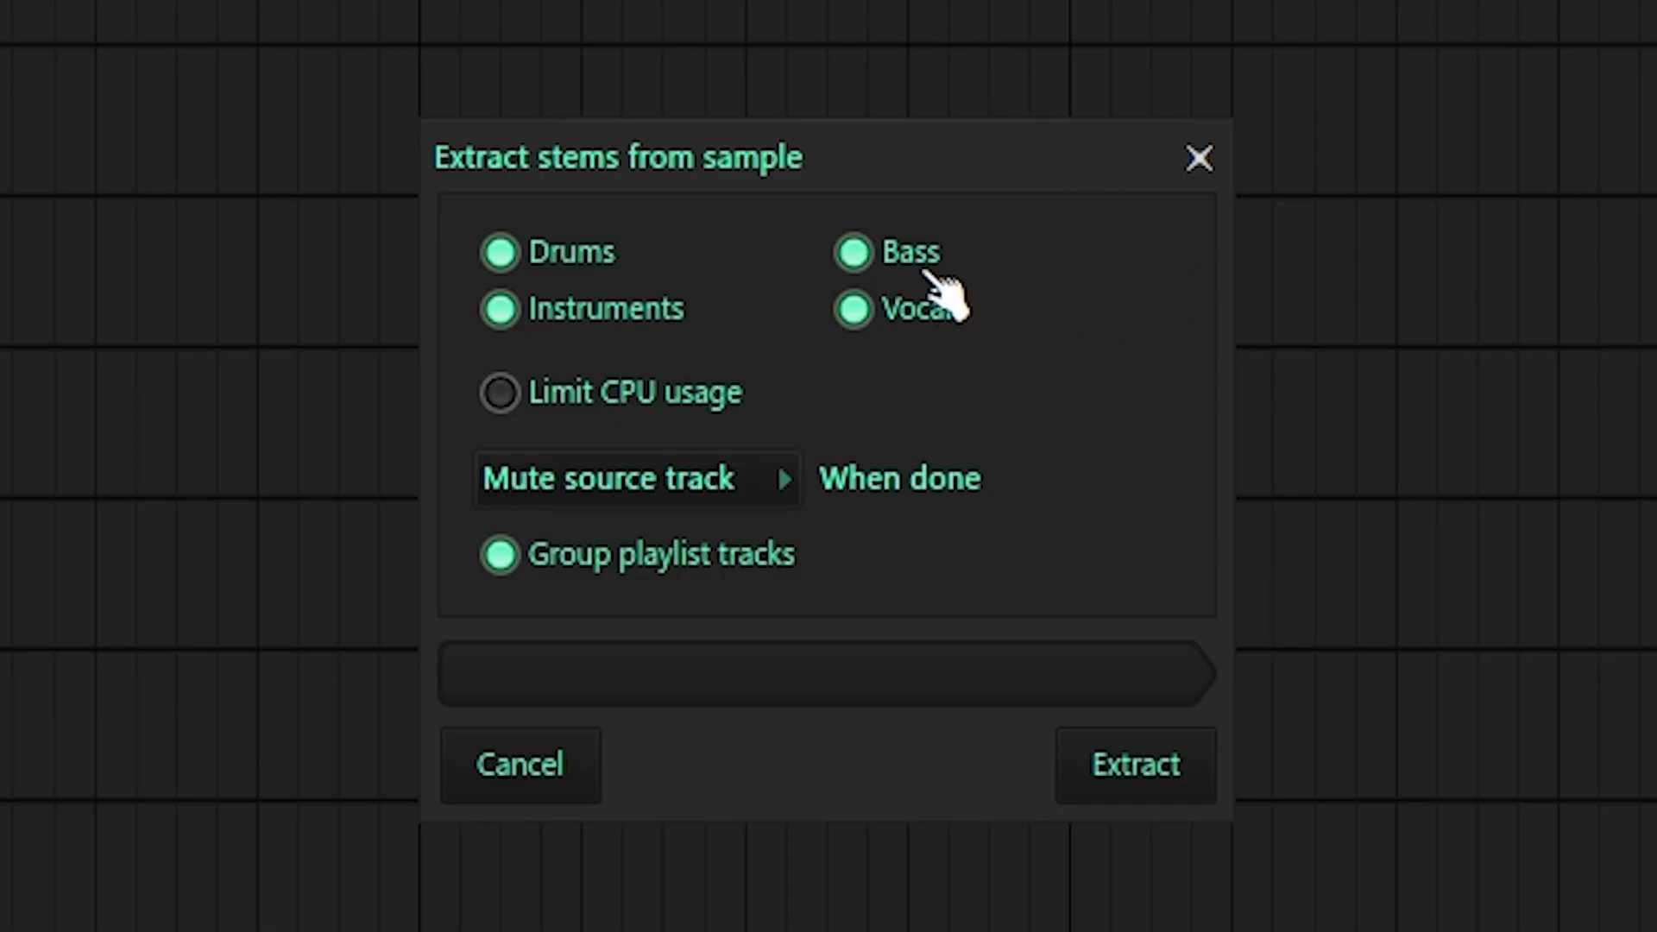
mouse_move(1141, 317)
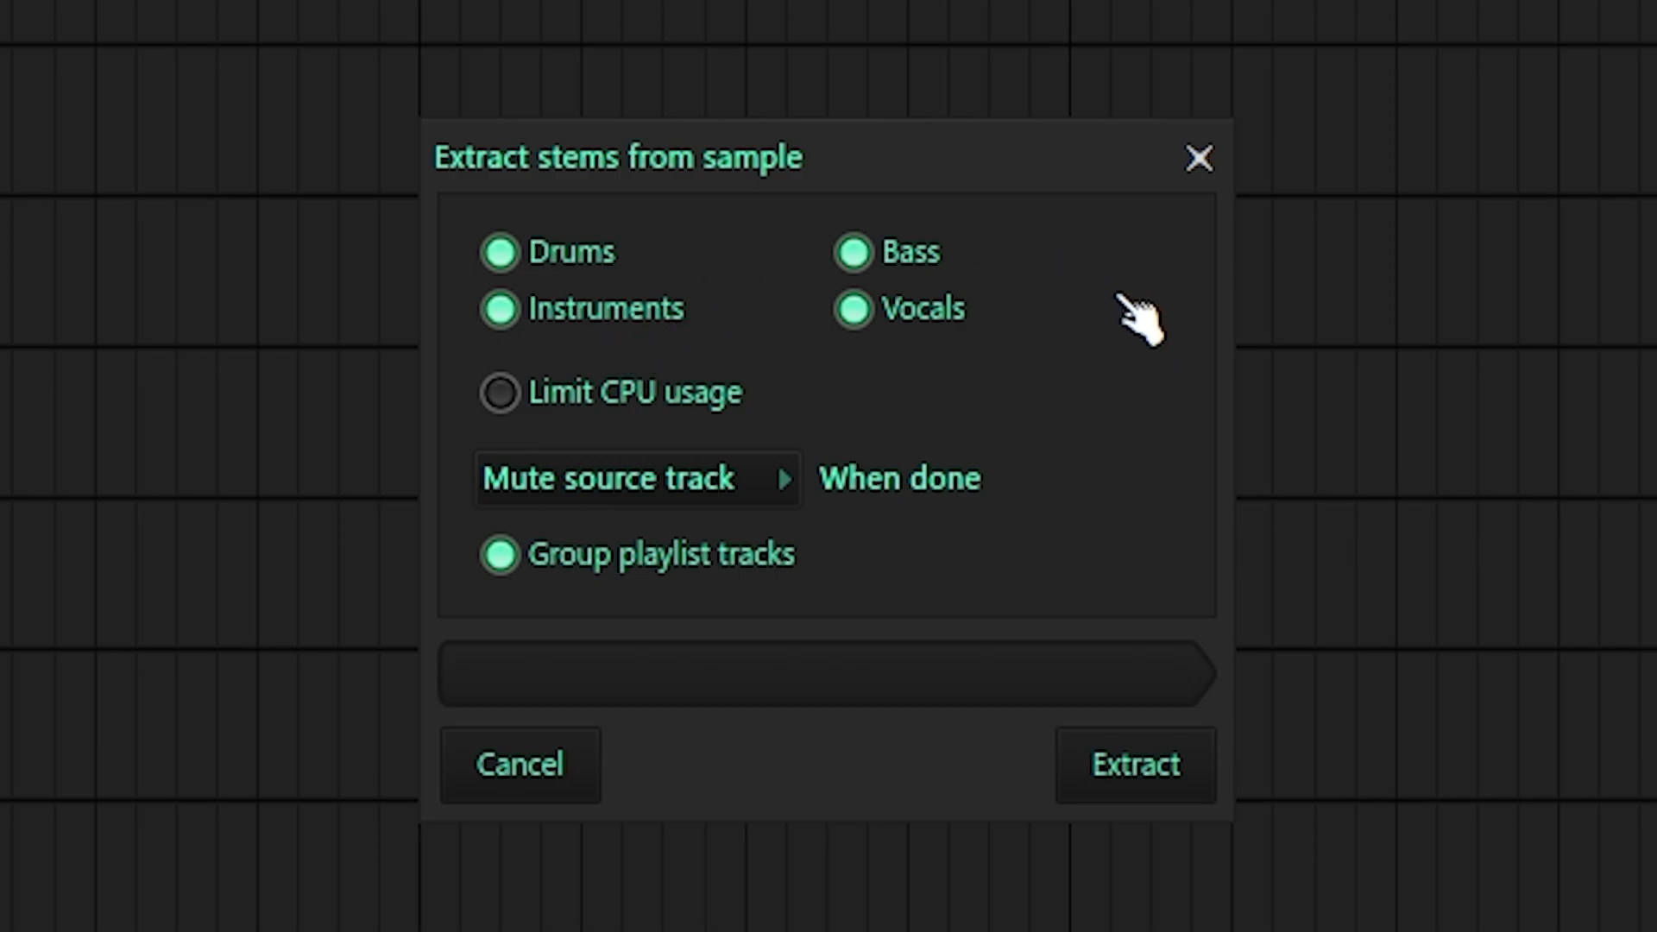
mouse_move(1136, 216)
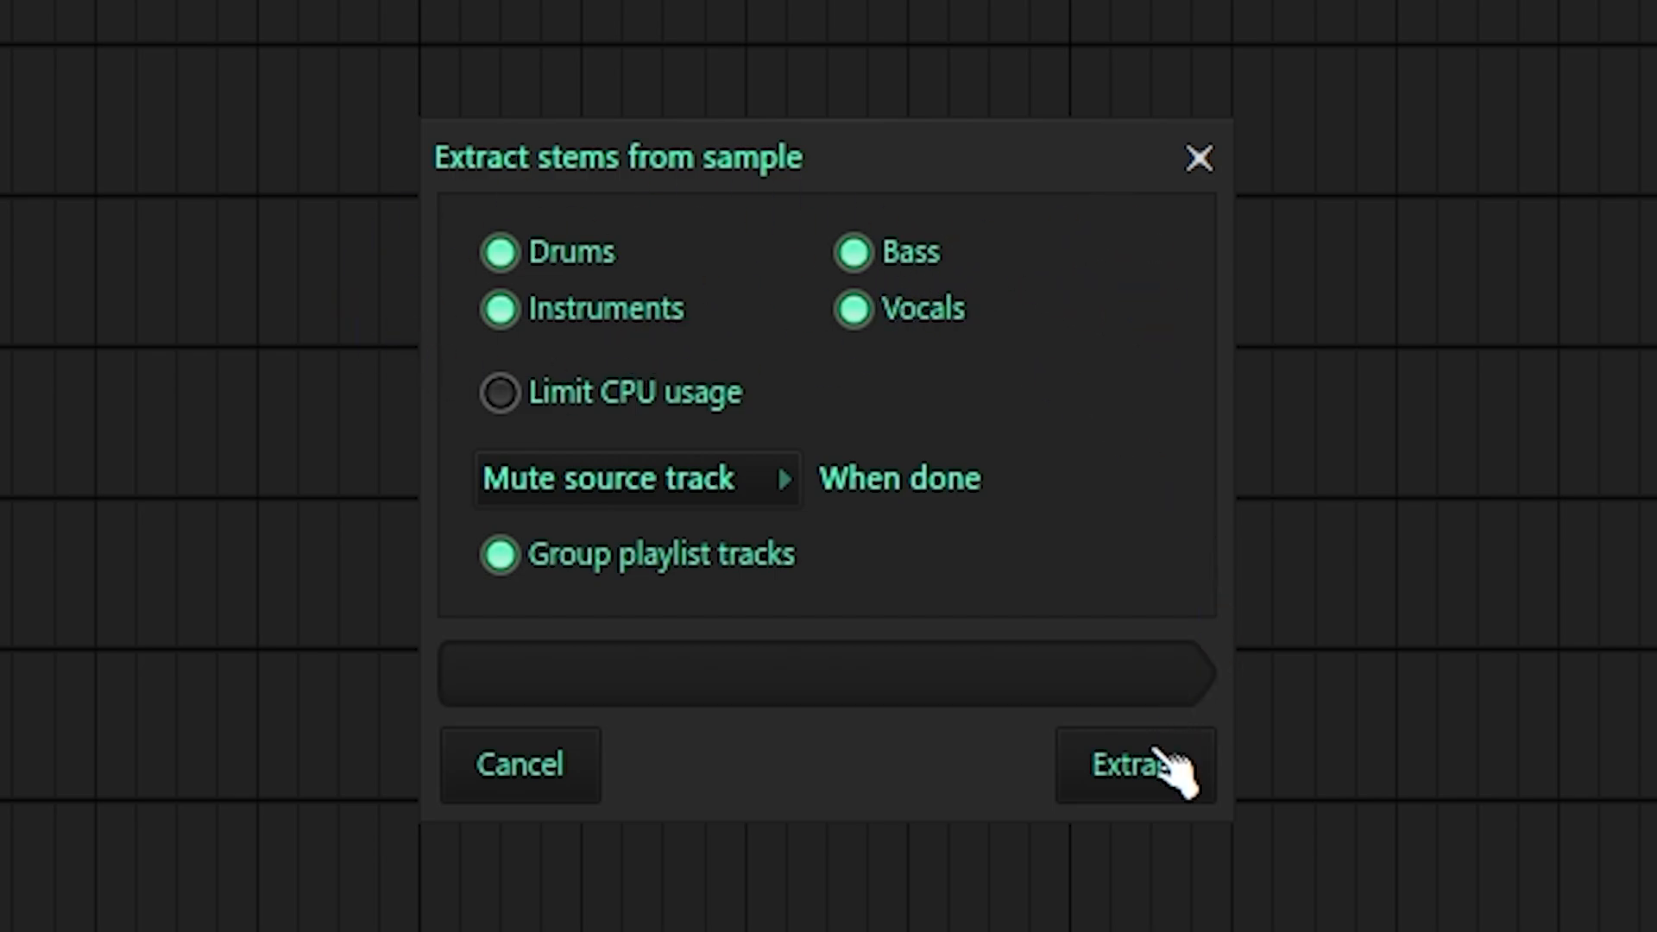
left_click(1135, 763)
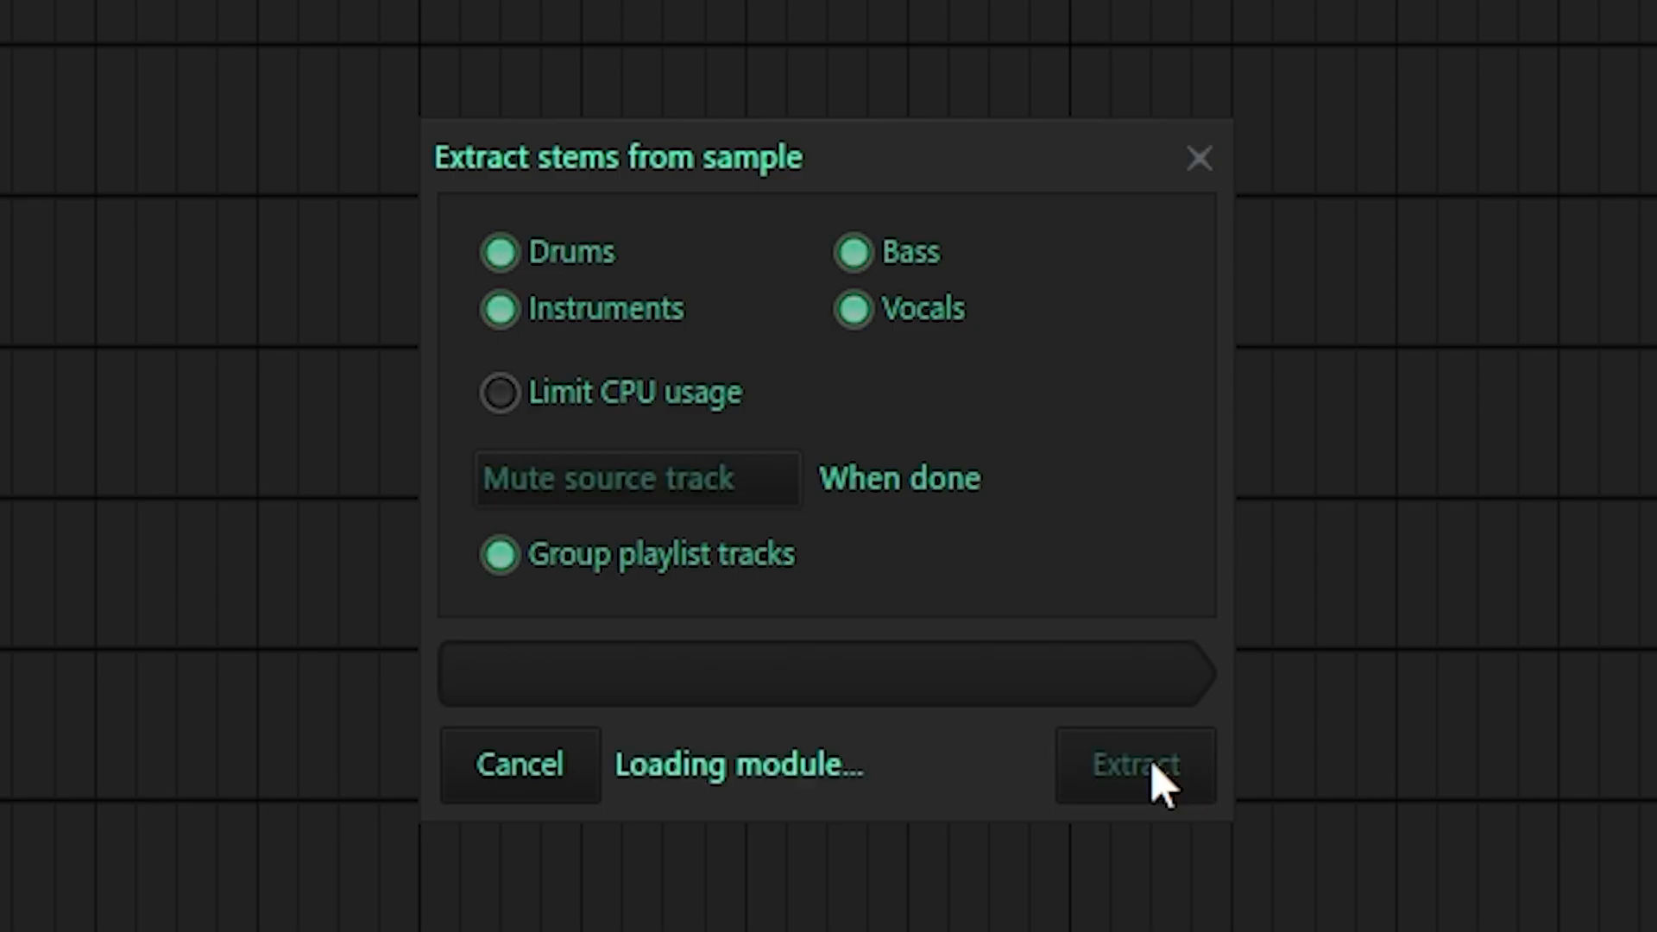
left_click(1134, 764)
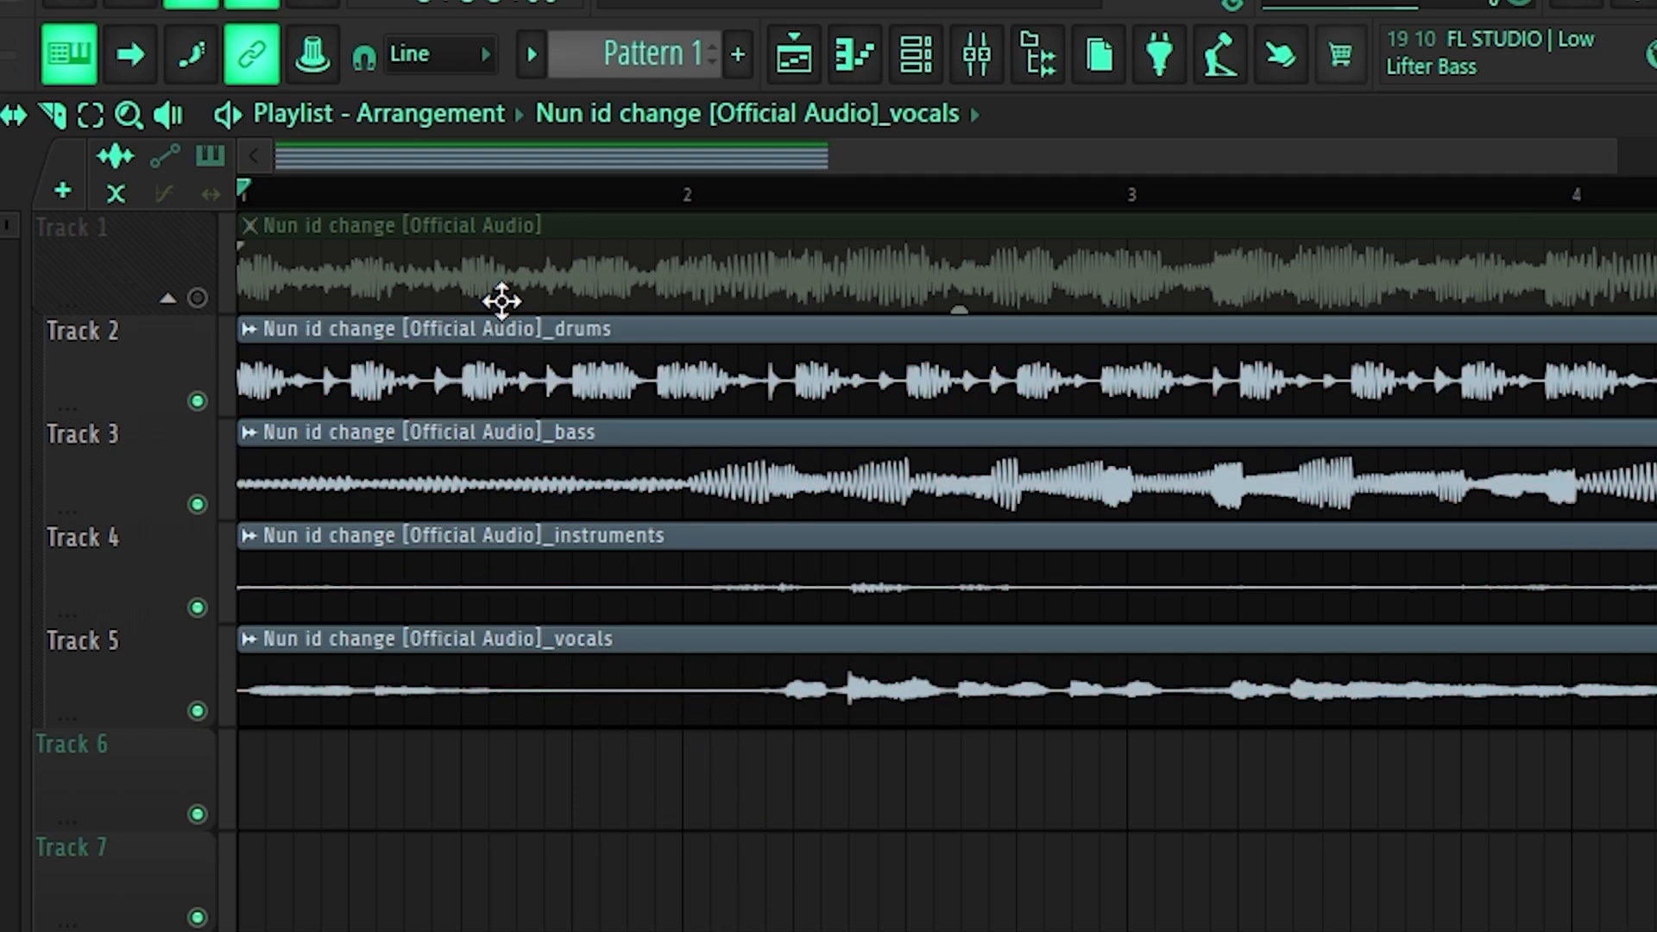
mouse_move(560, 851)
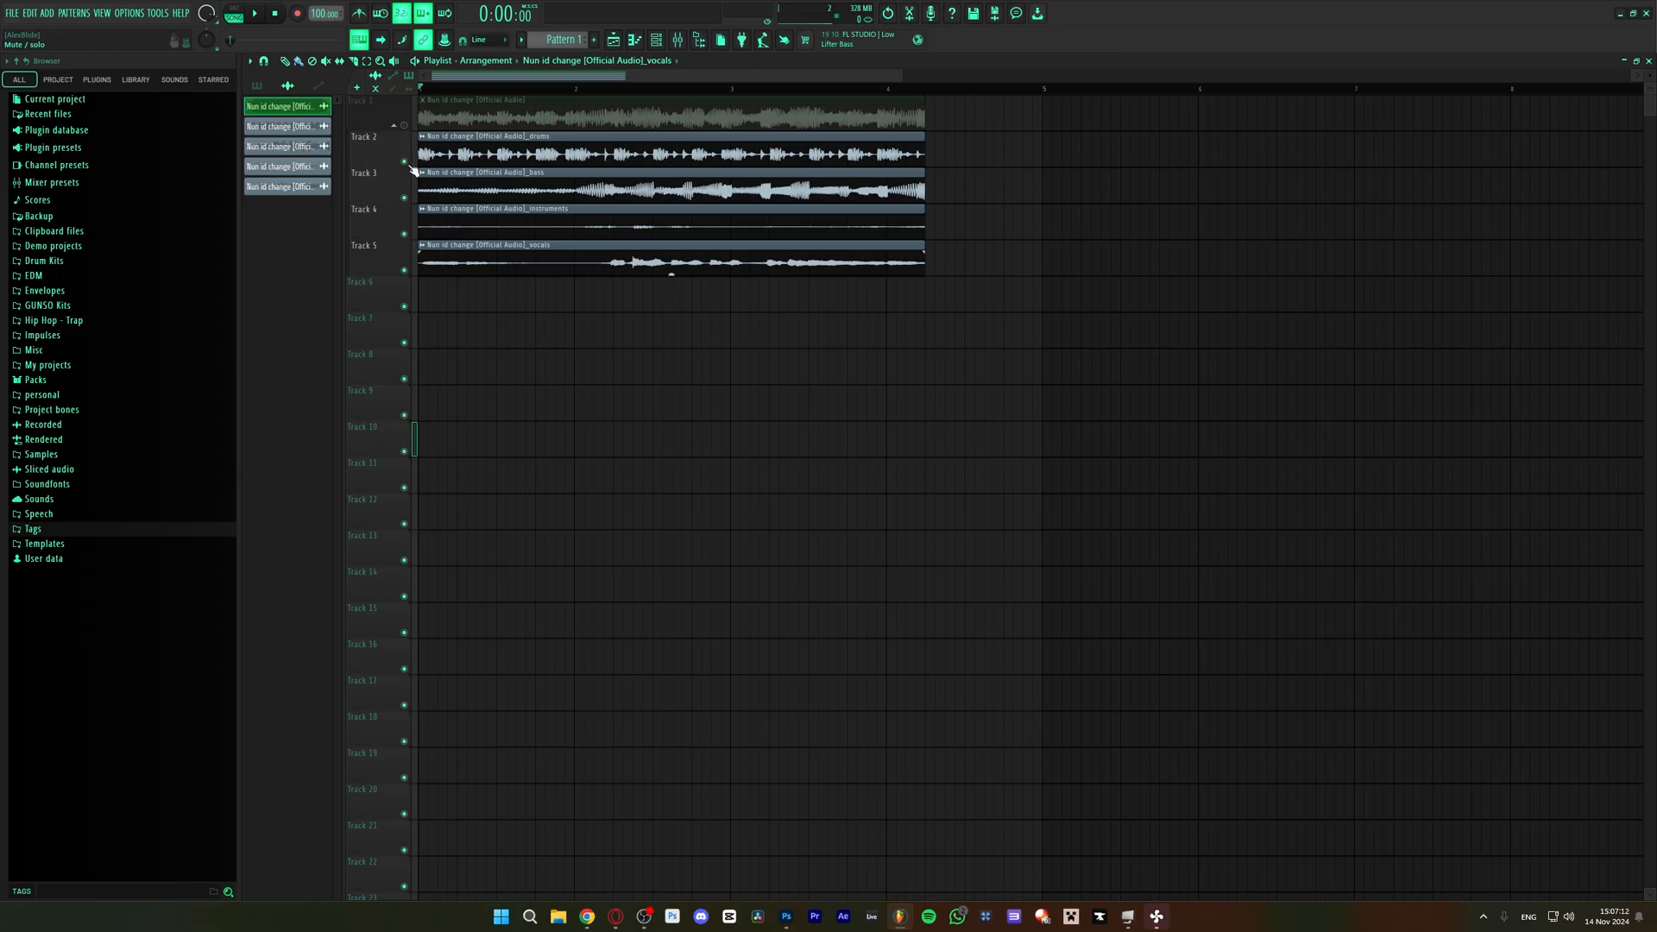
Solo the bass, instruments, then vocals stems in turn, ending with vocals soloed.
left_click(254, 13)
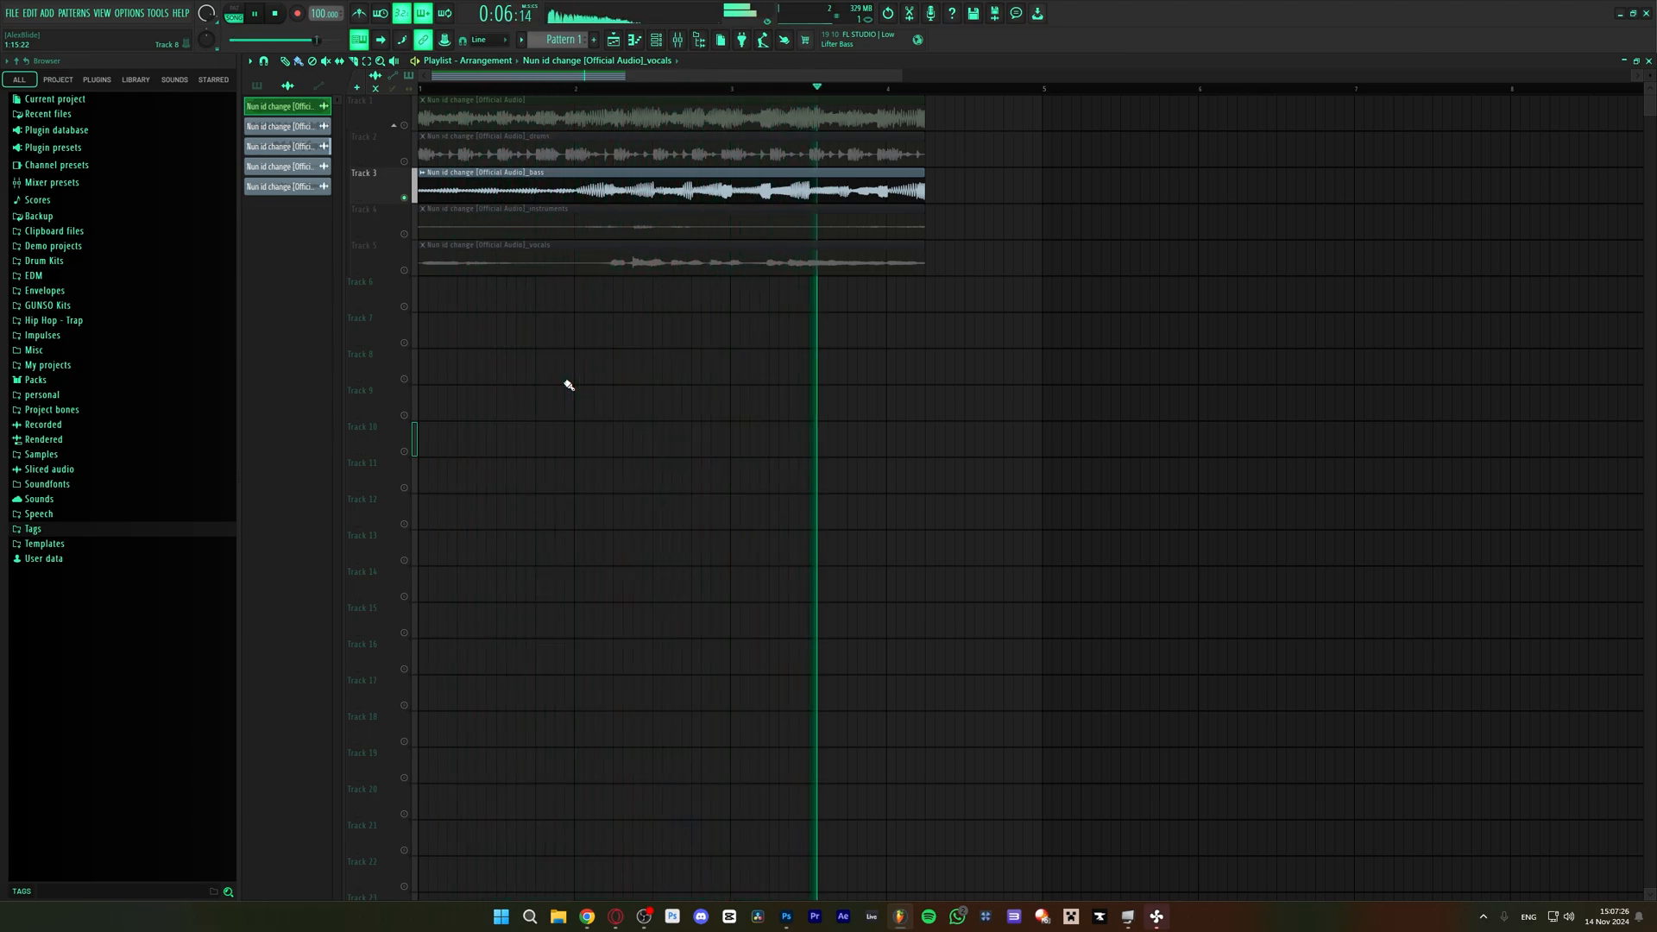
left_click(273, 14)
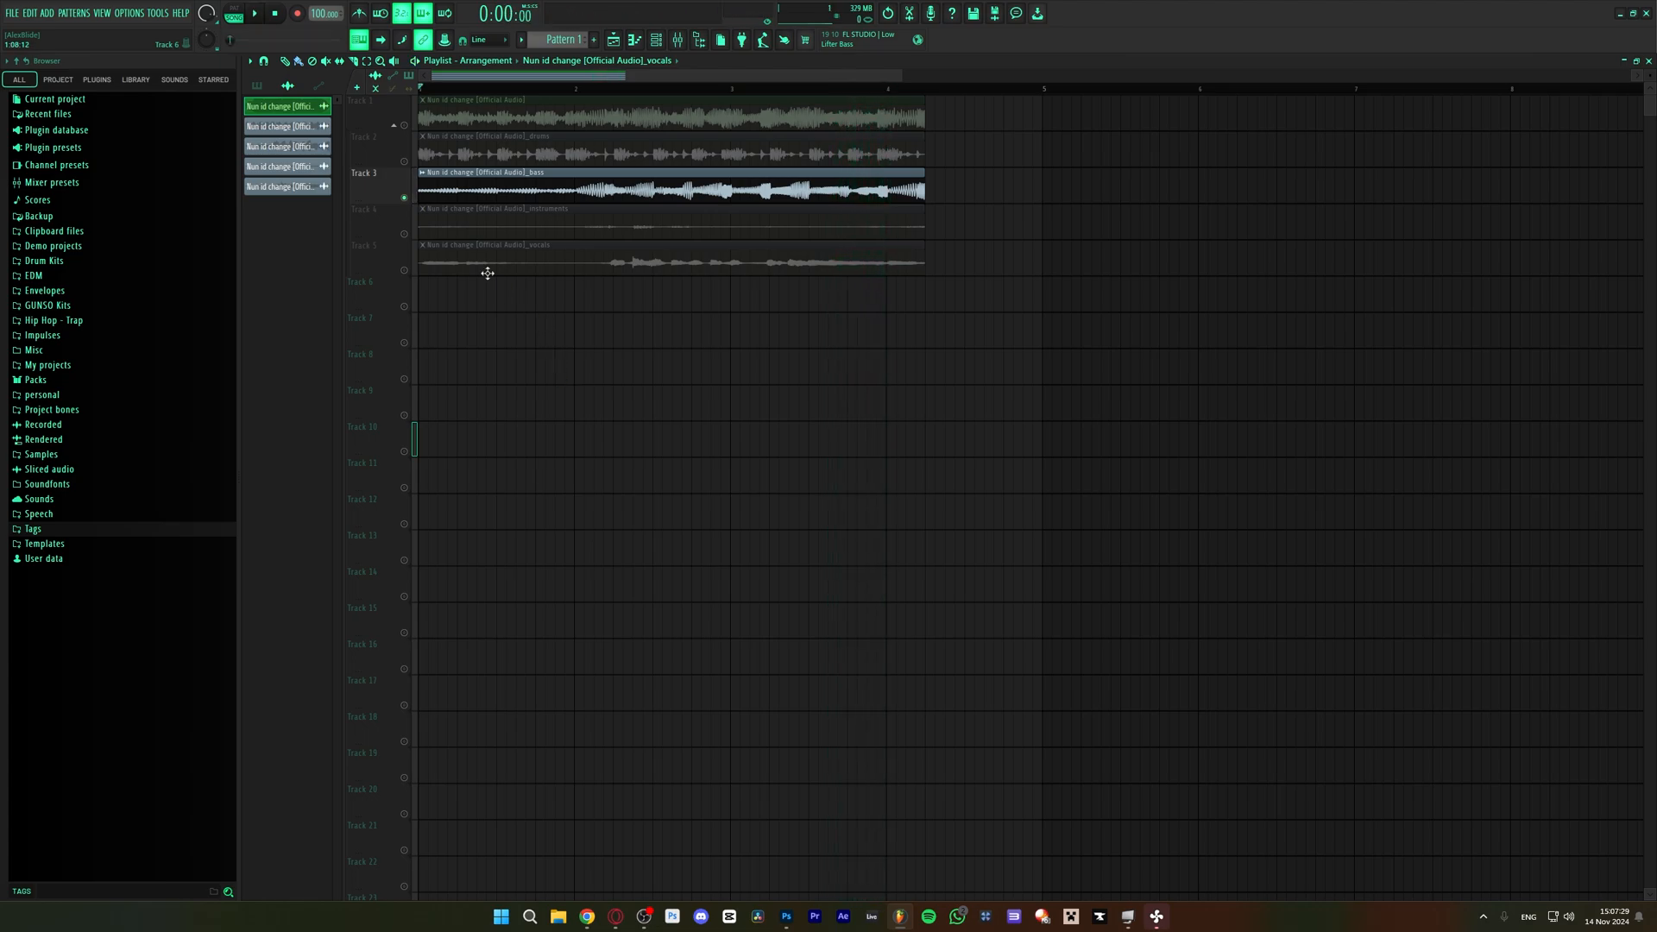
left_click(254, 14)
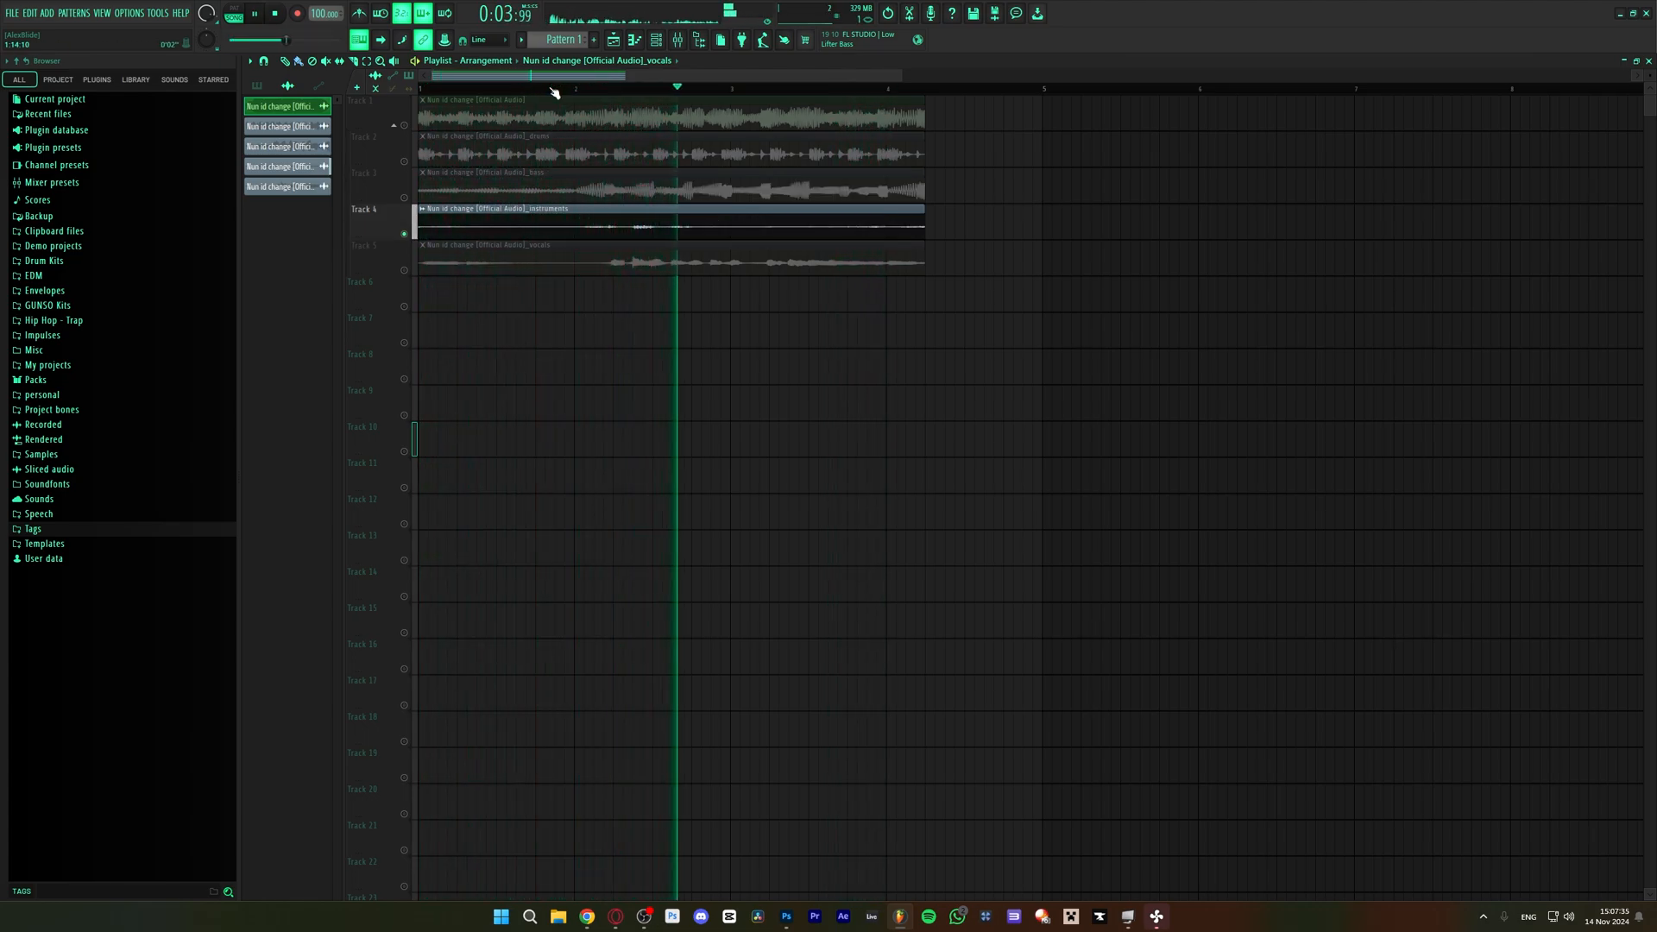
left_click(273, 13)
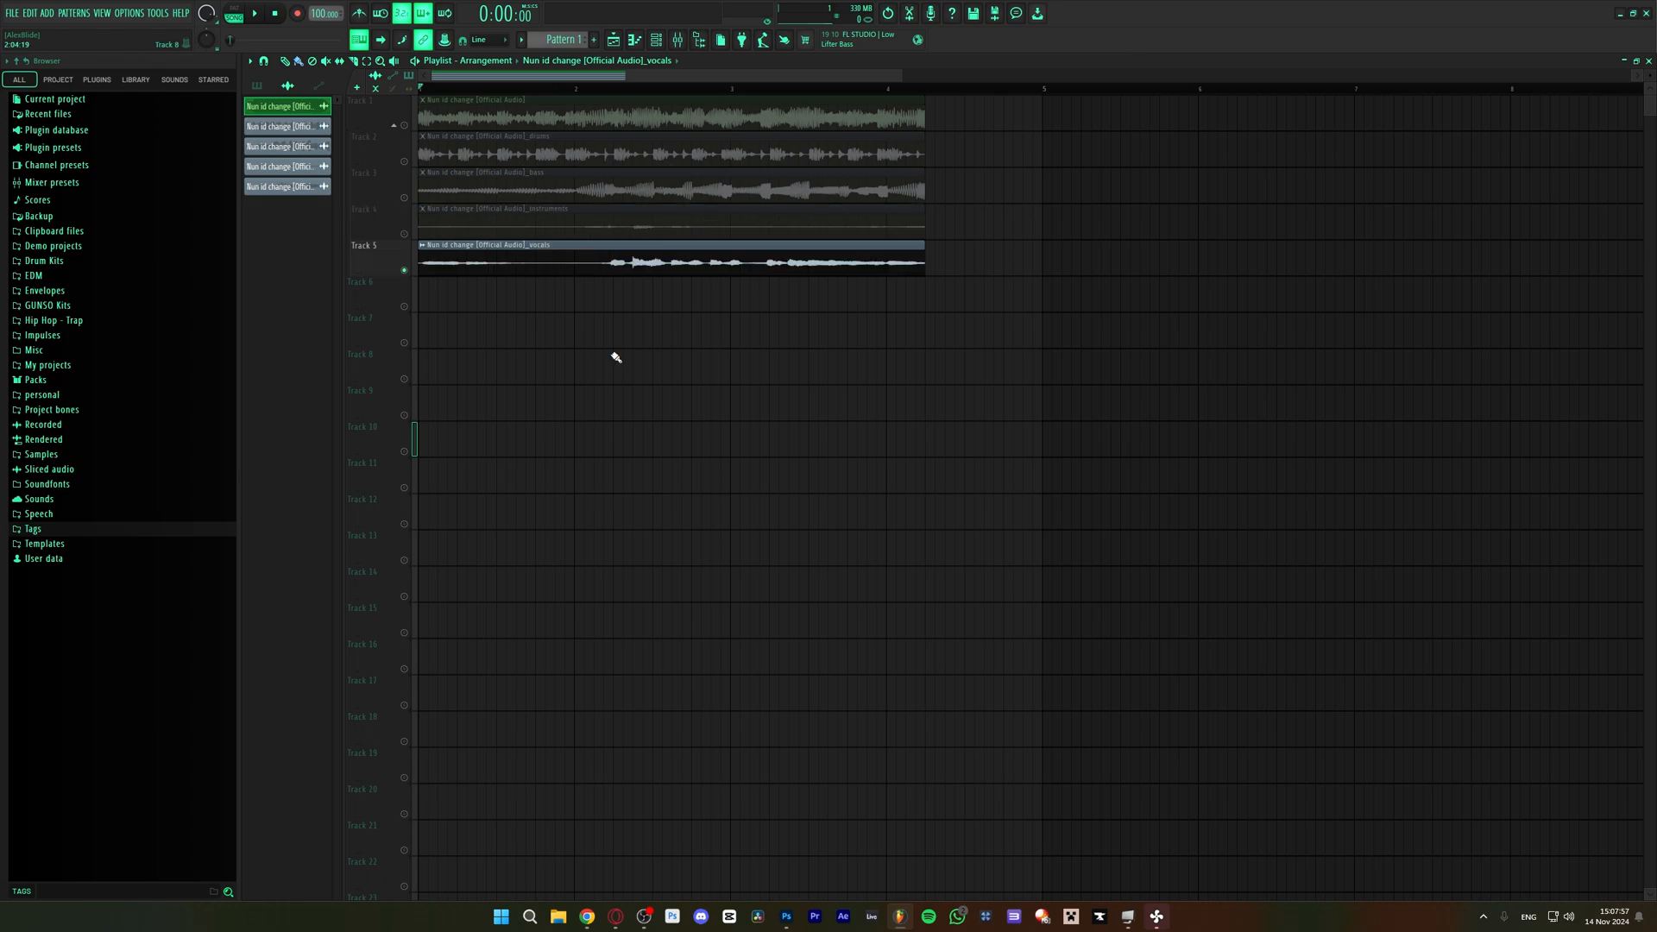
Unsolo the vocals track so all four stems play together, then open a vocal remover website.
left_click(254, 13)
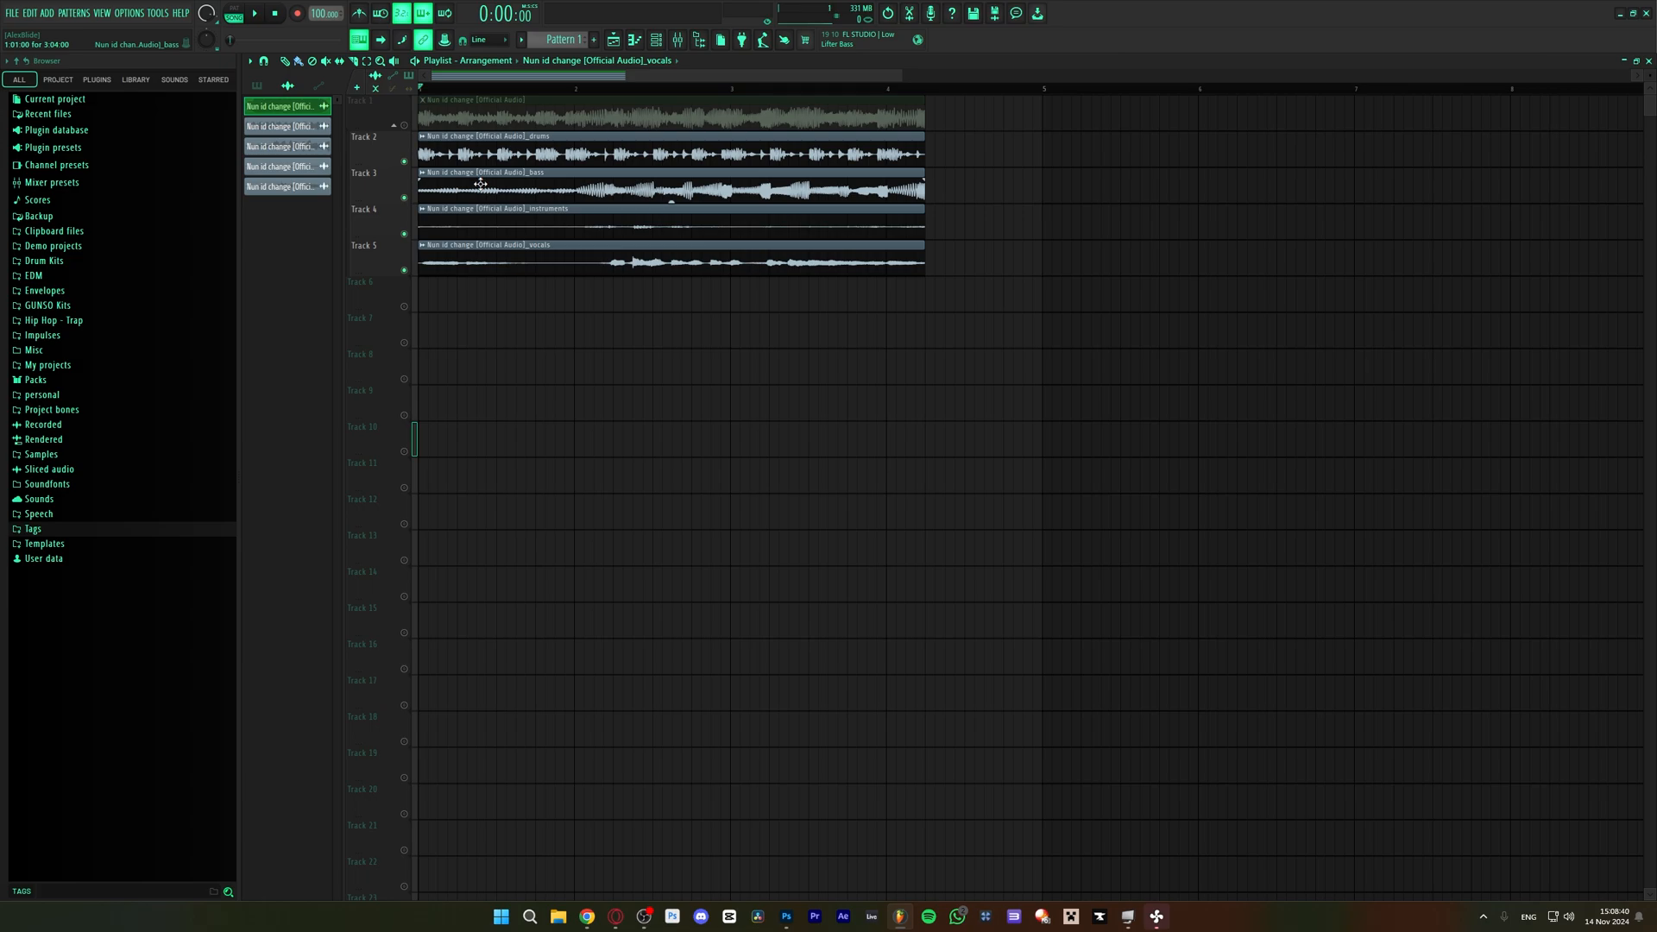
mouse_move(437, 198)
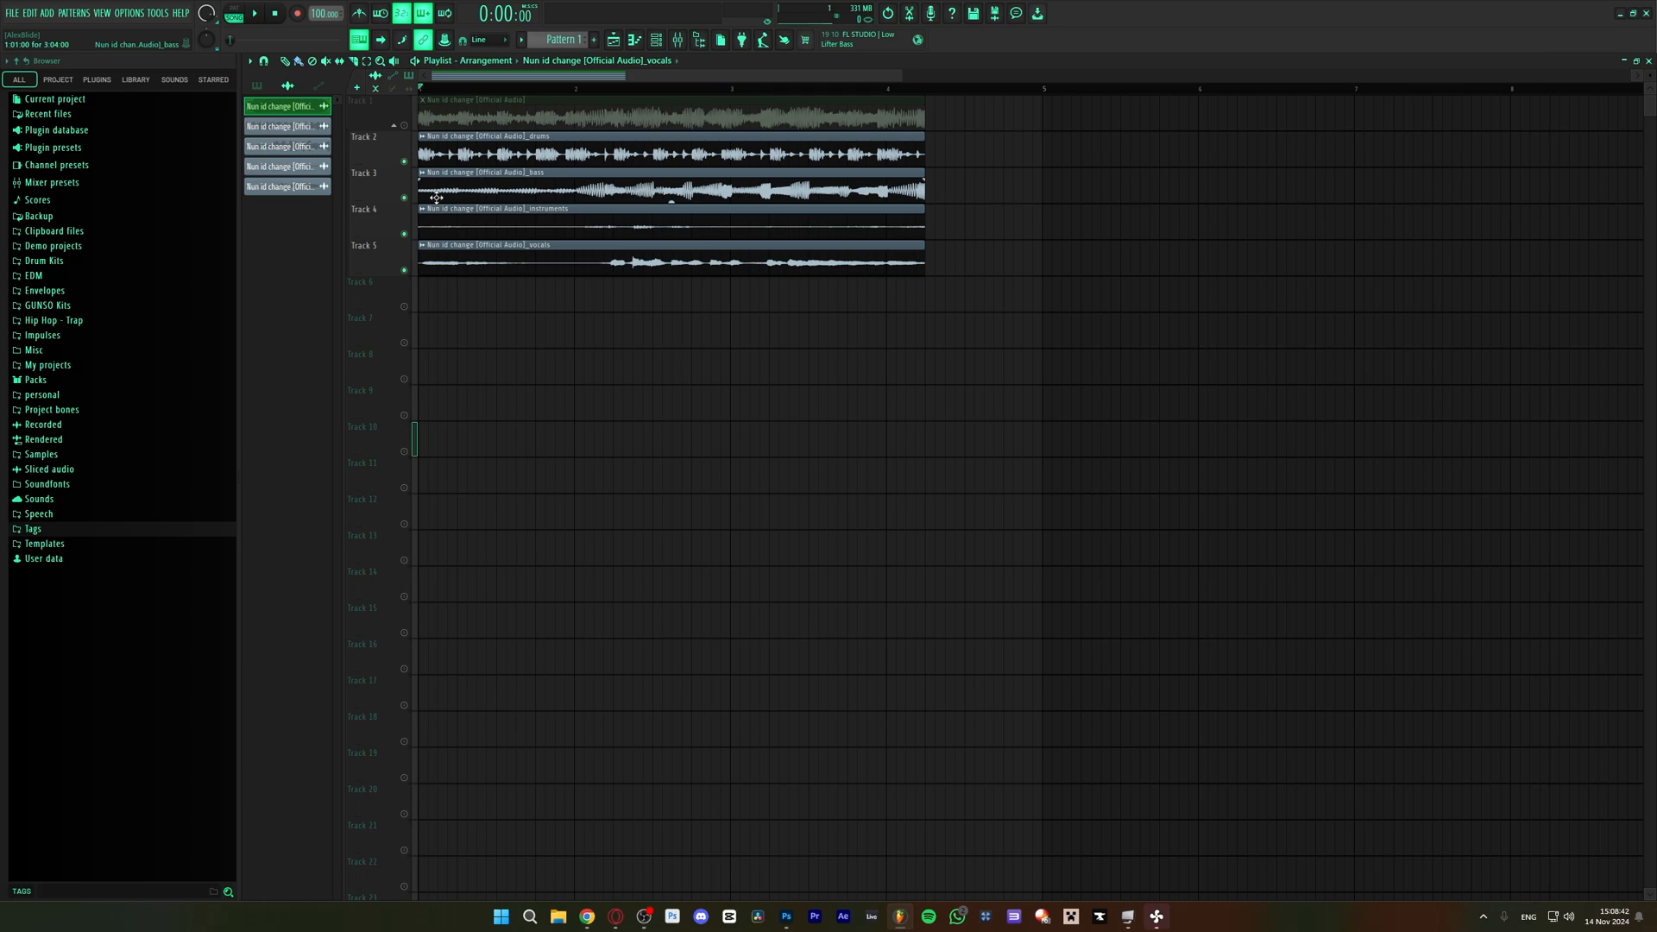
left_click(404, 199)
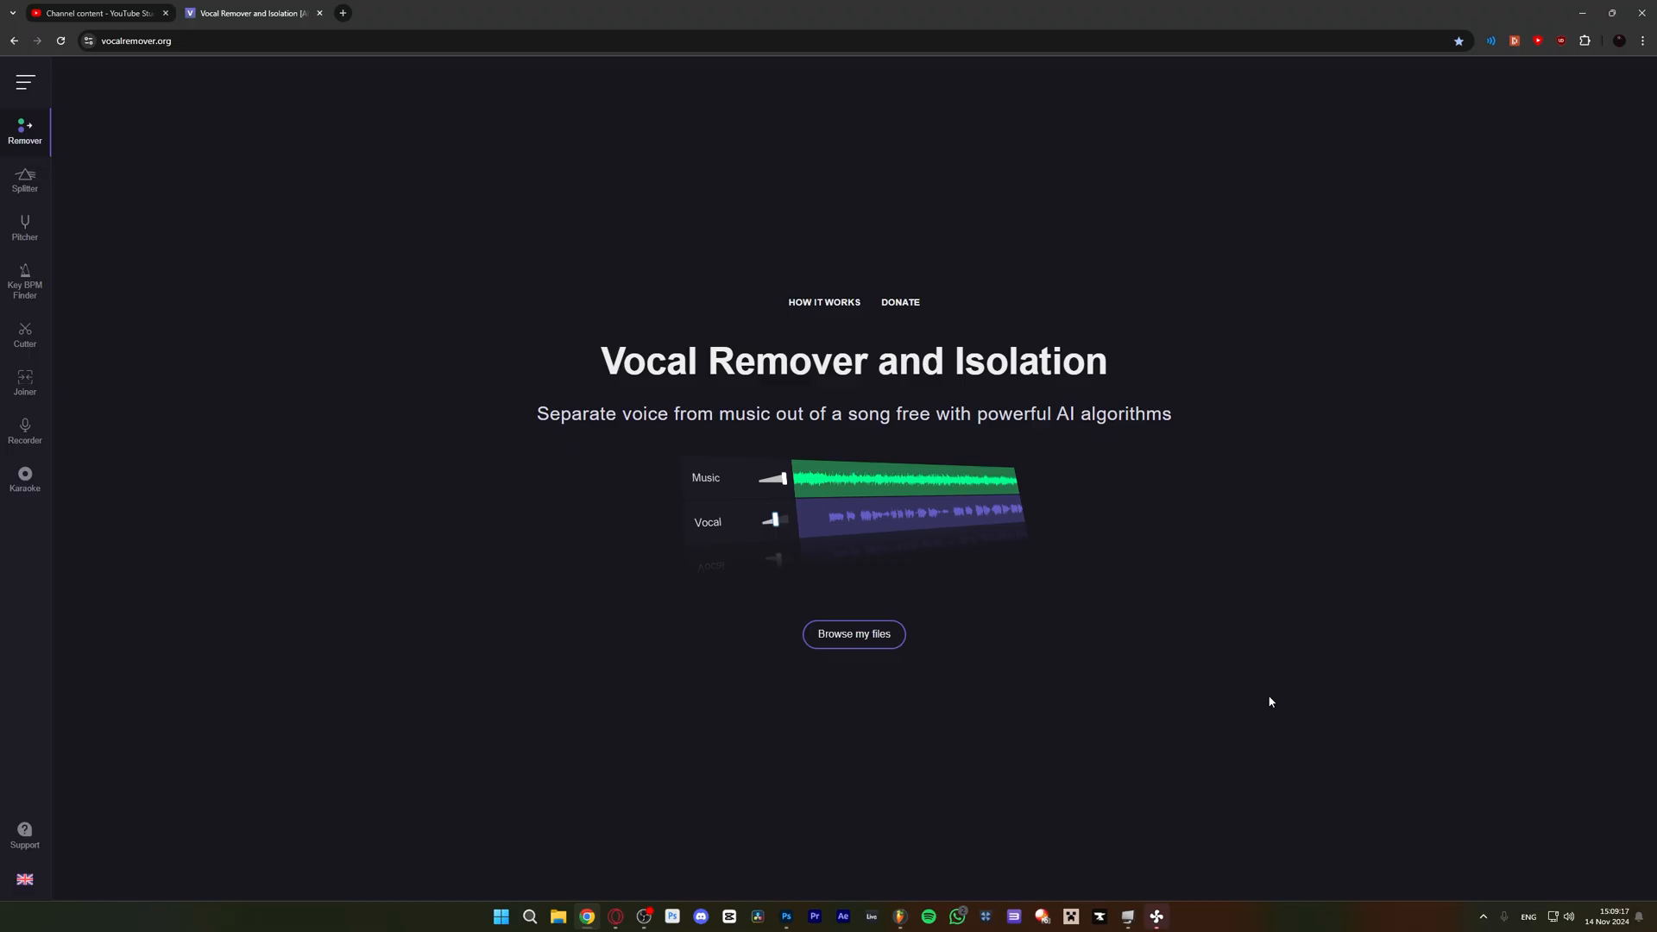
mouse_move(1289, 674)
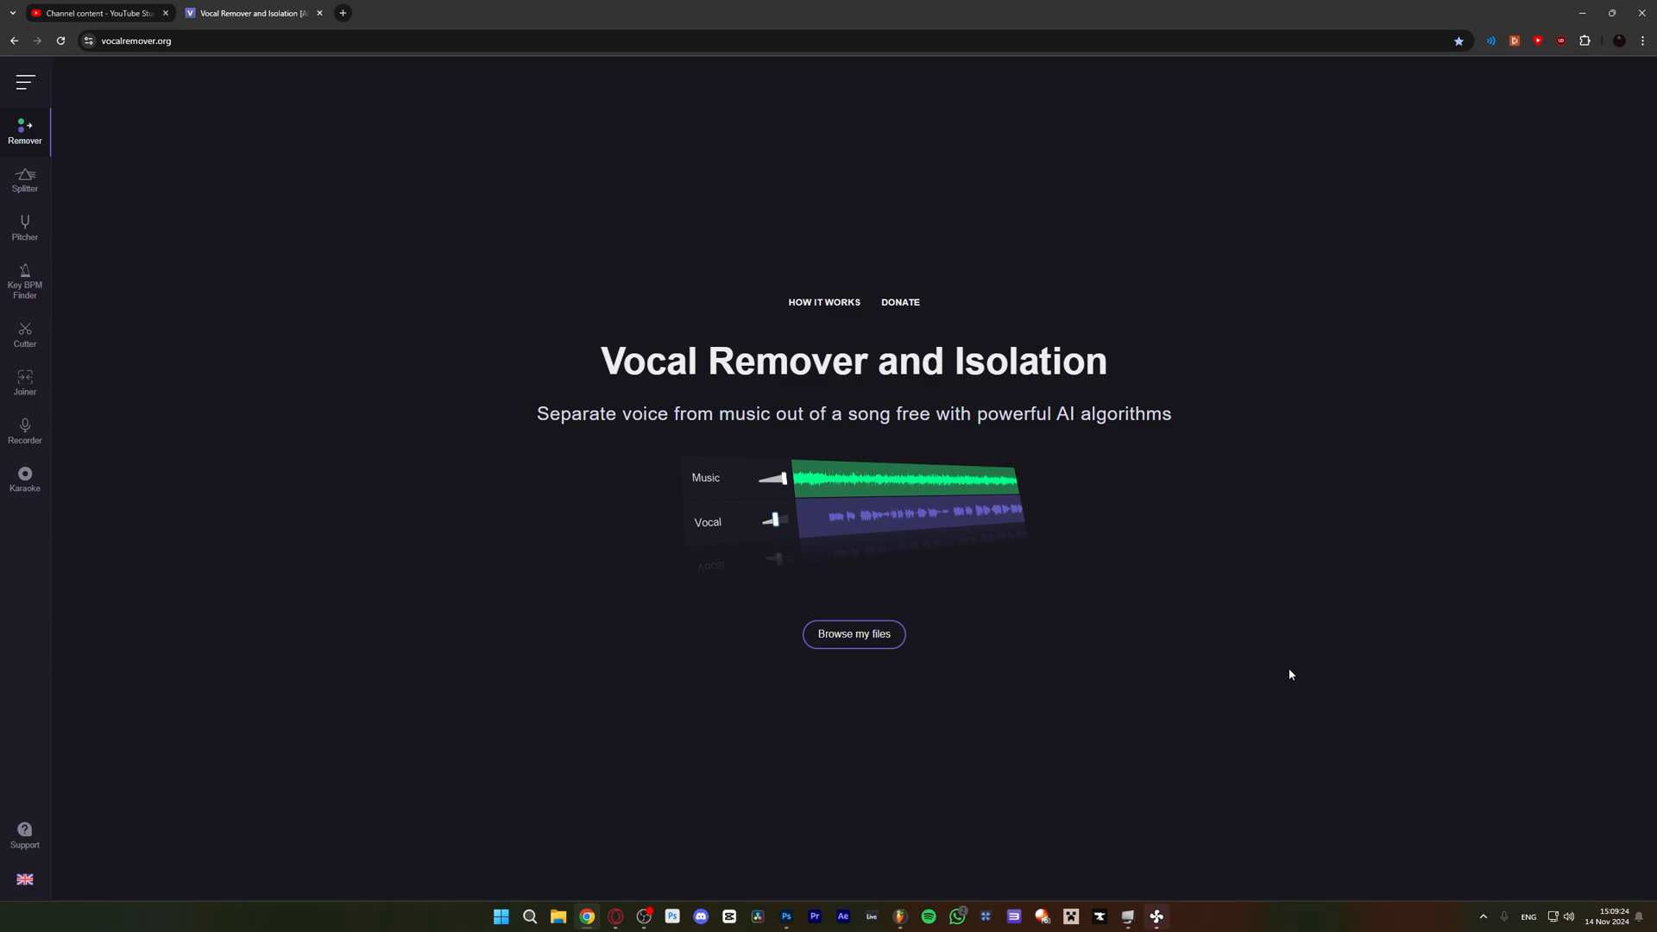
mouse_move(754, 293)
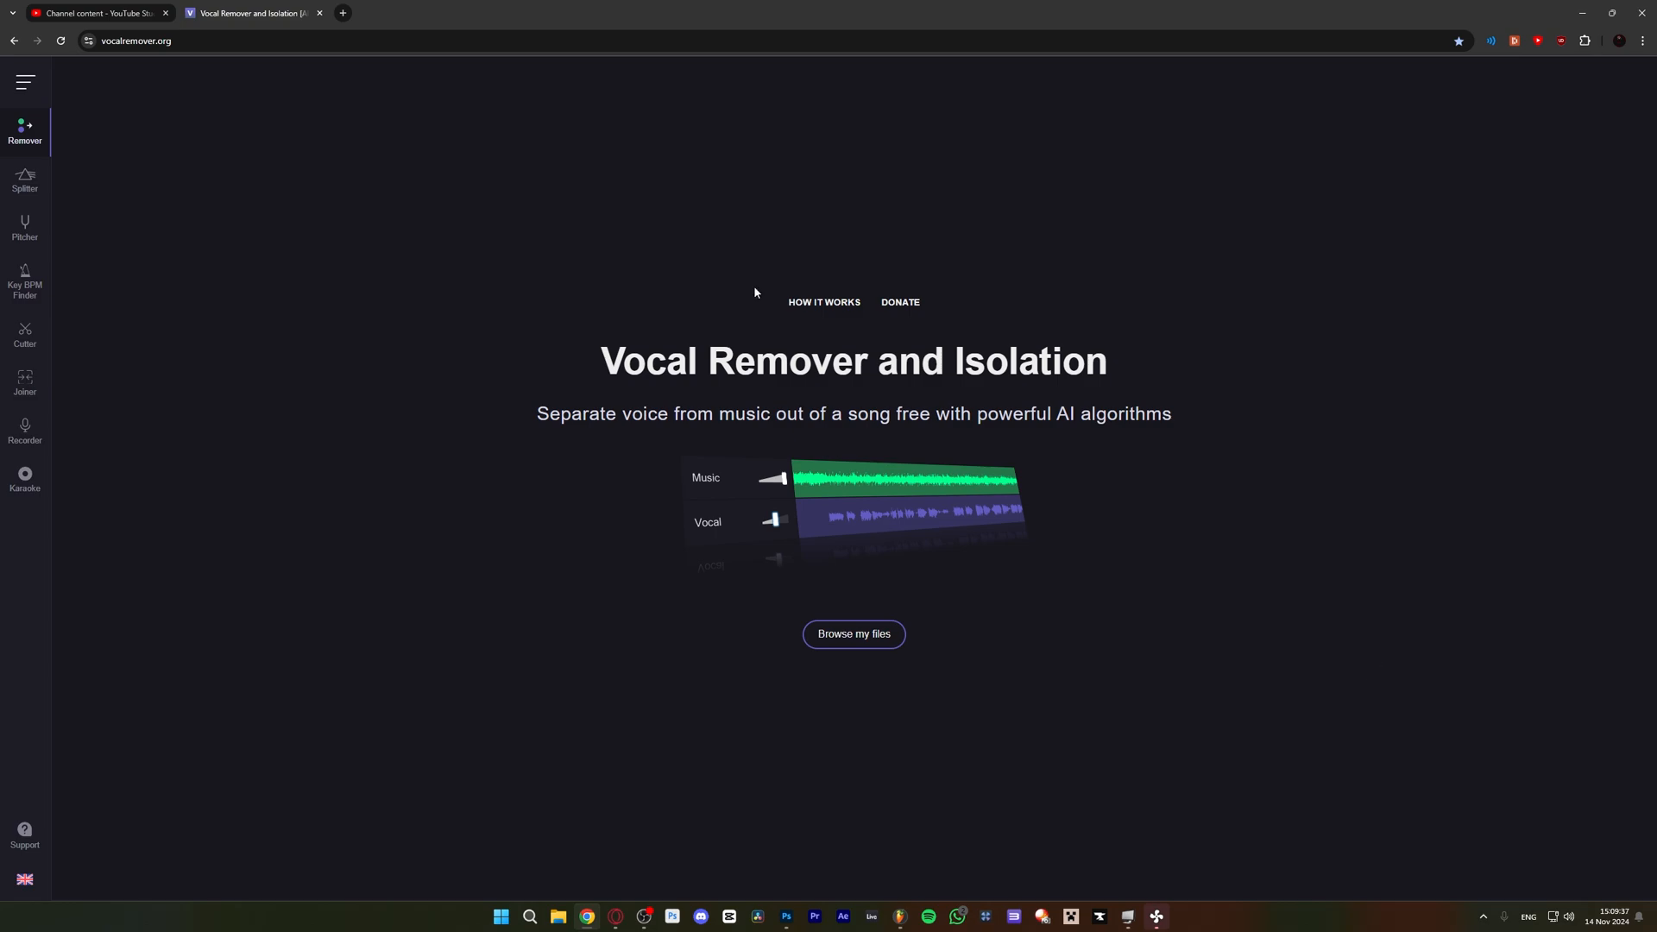
mouse_move(579, 230)
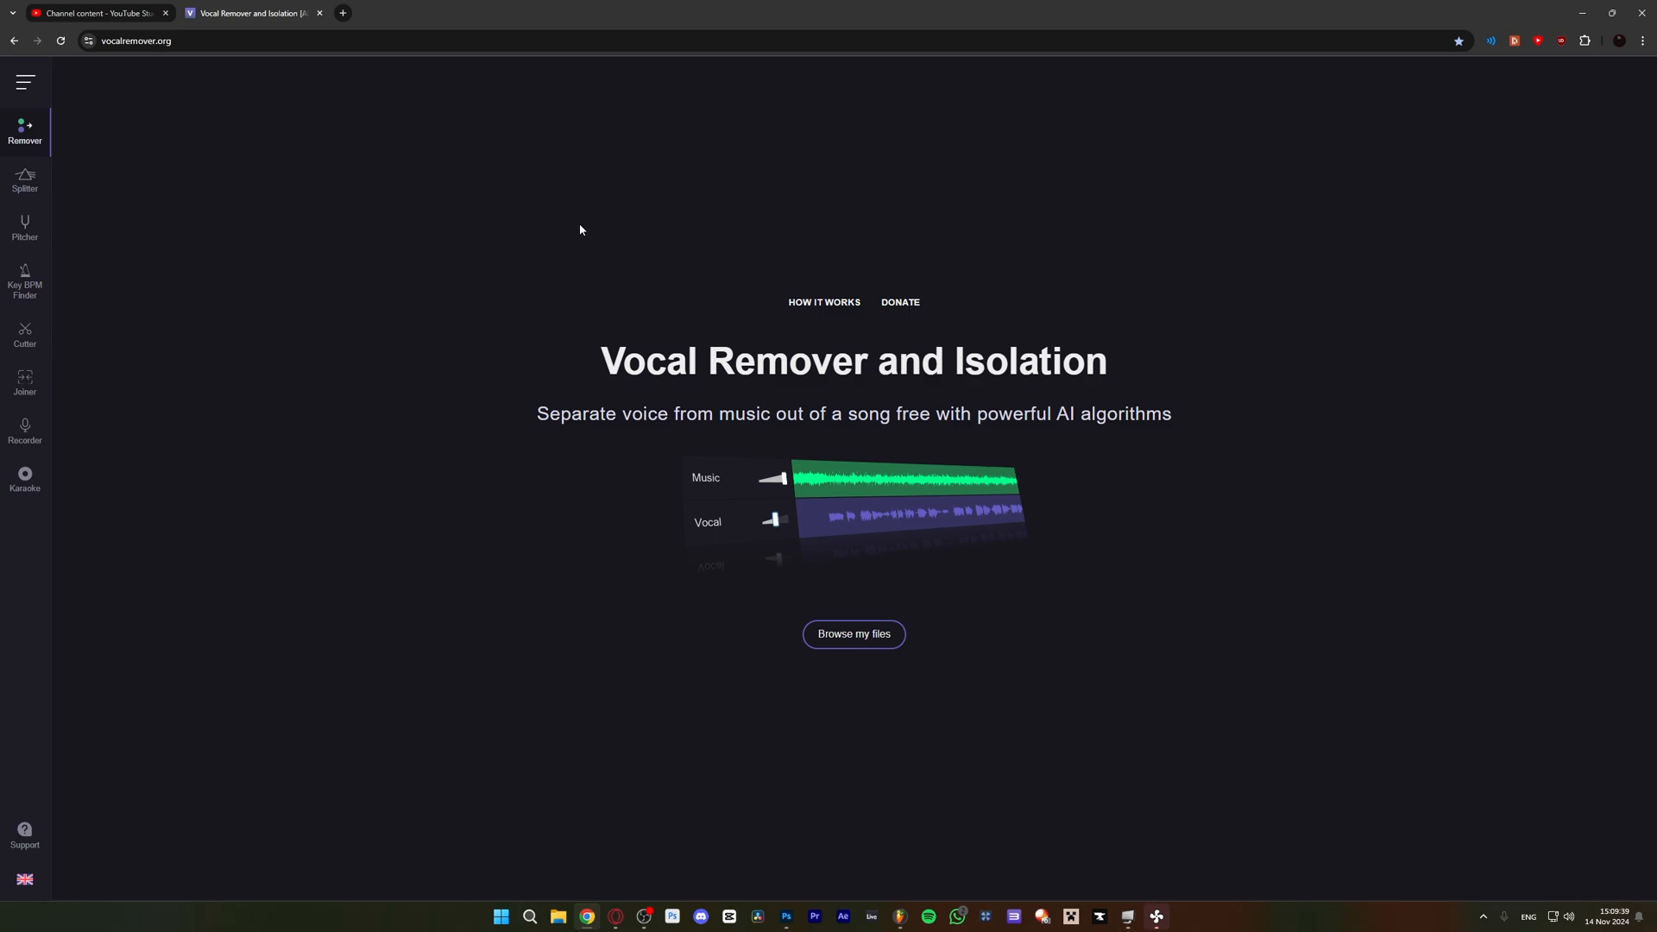
mouse_move(914, 772)
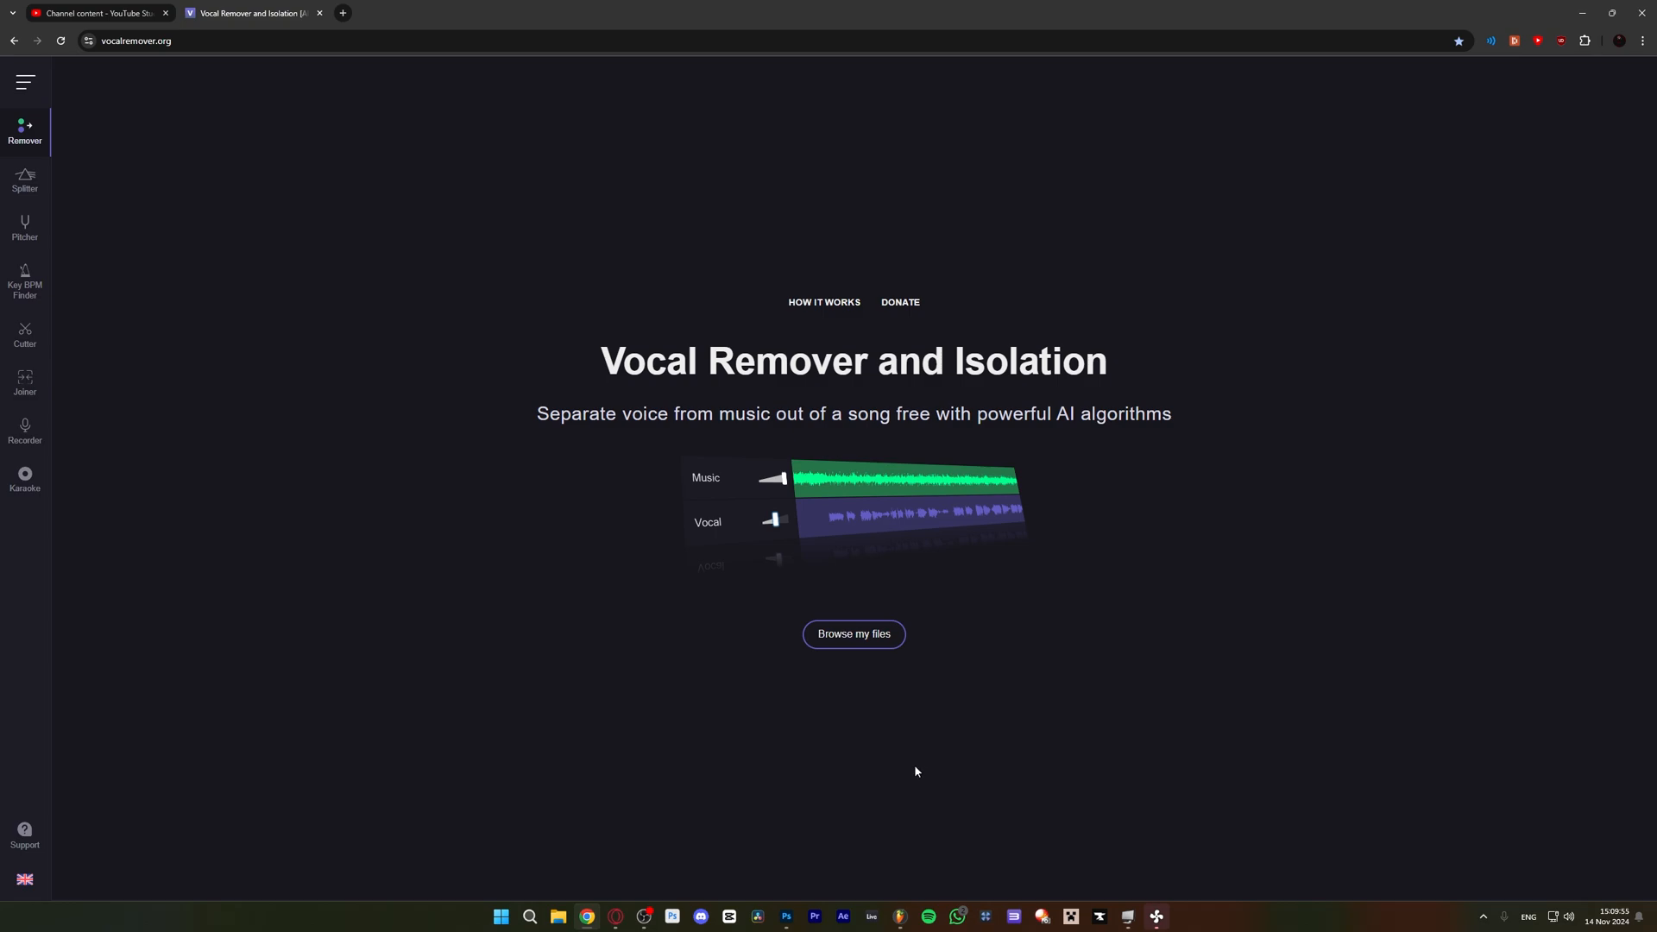